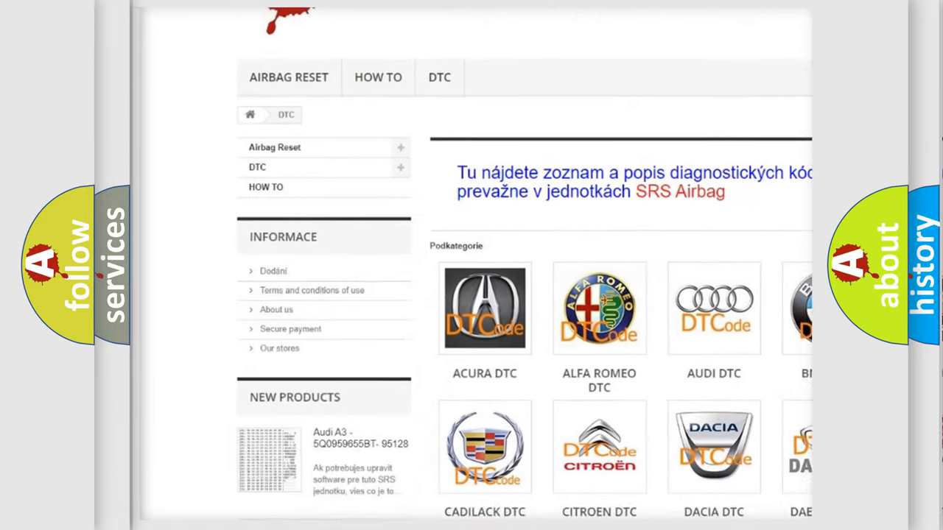
Step: Scroll down the DTC category page to the long list of B-series trouble codes
scroll("down", 3)
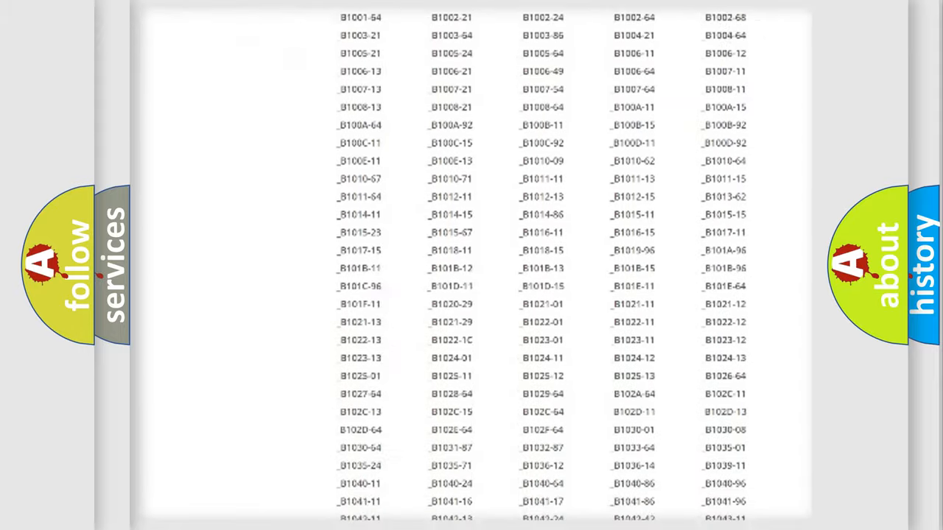
scroll("down", 3)
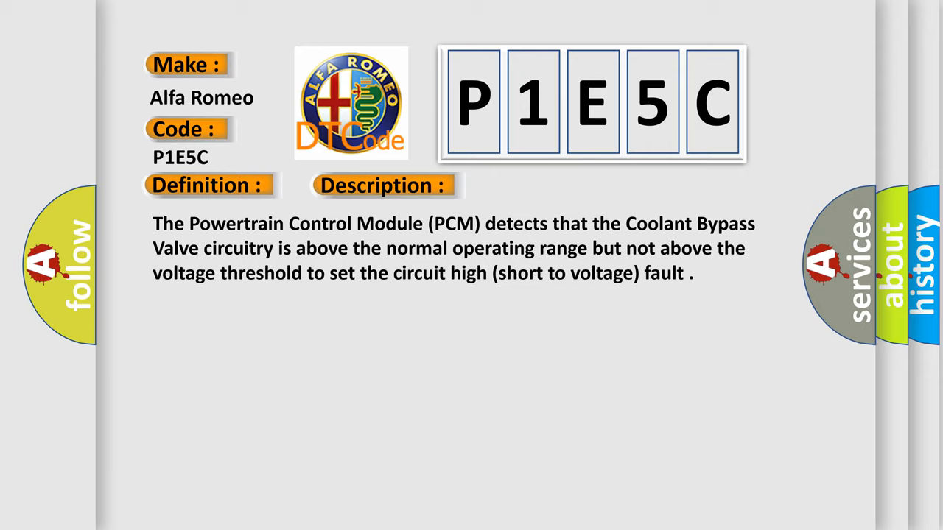
Step: Advance the slide to reveal the P1E5C description and its three coolant bypass valve causes
left_click(539, 186)
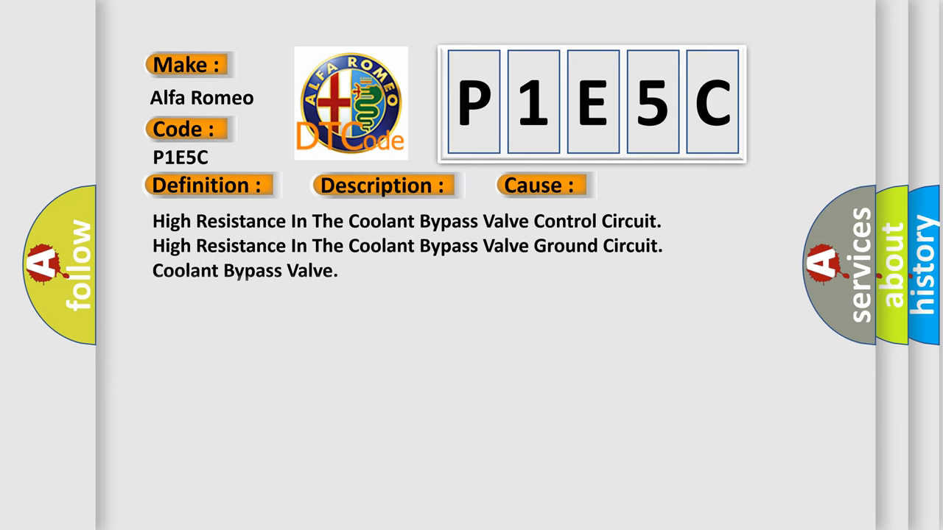